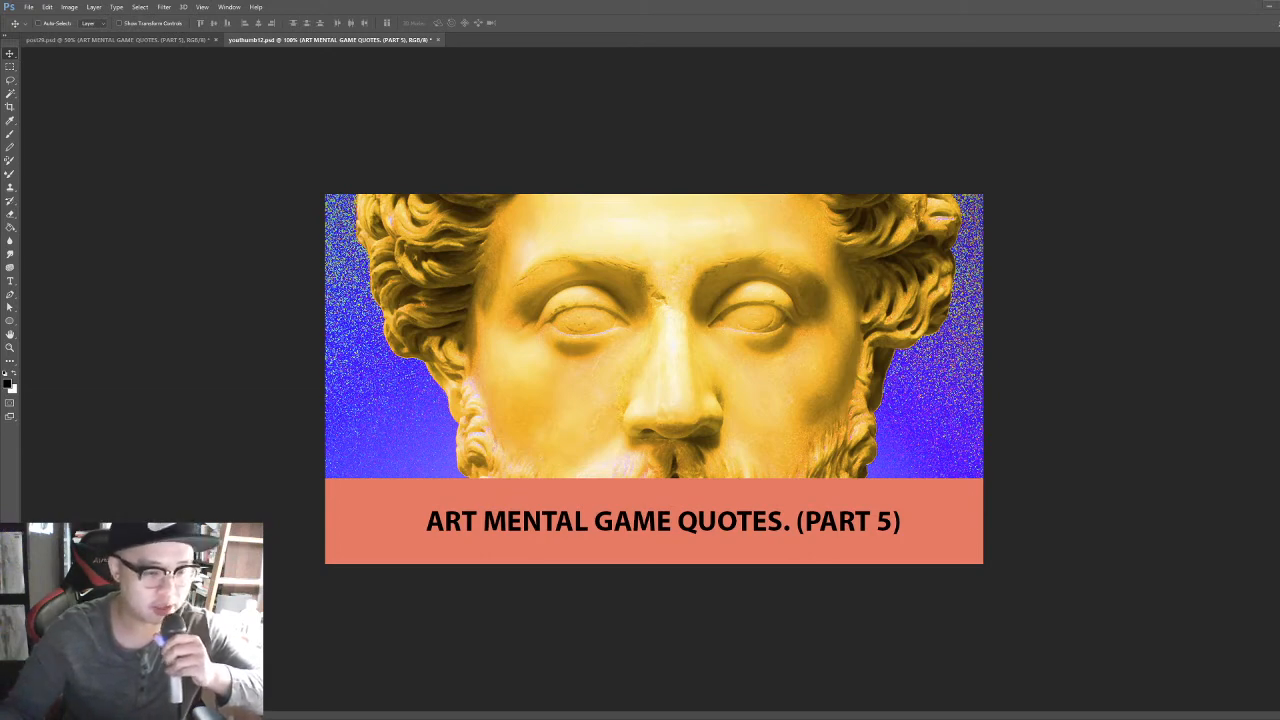
Step: Bring the square ART MENTAL GAME QUOTES (PART 5) post document to the front
click(110, 40)
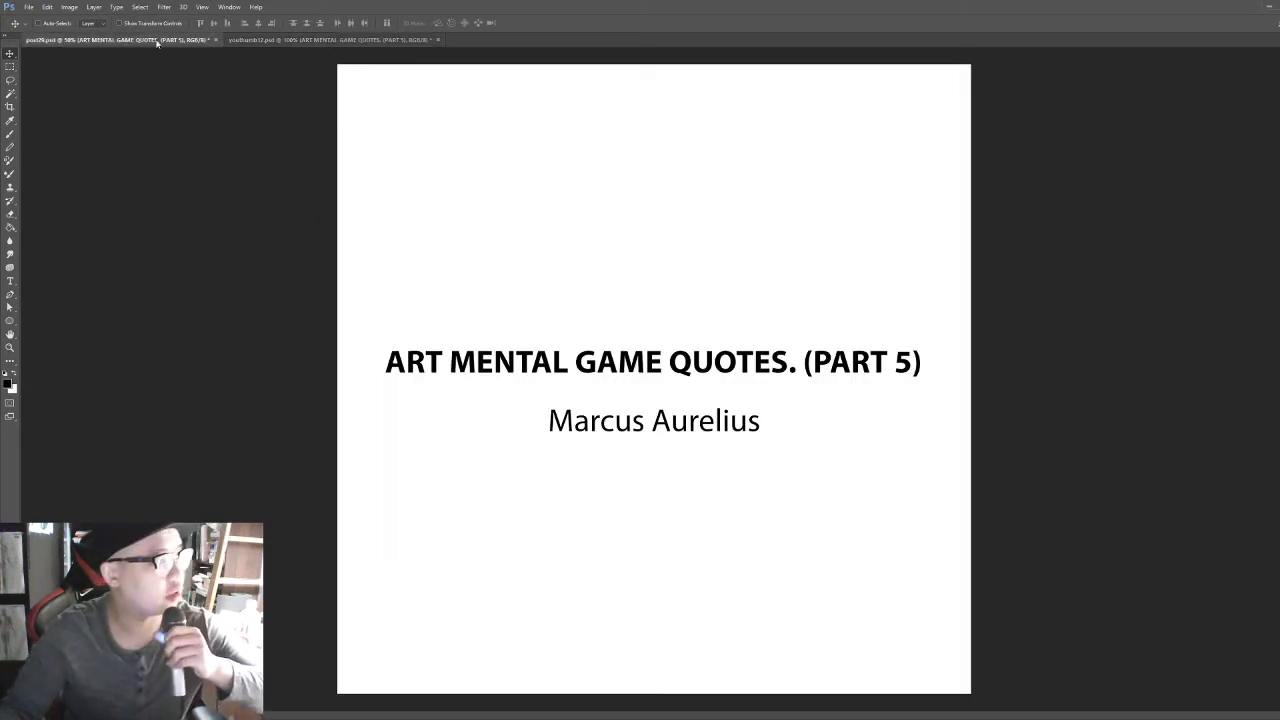